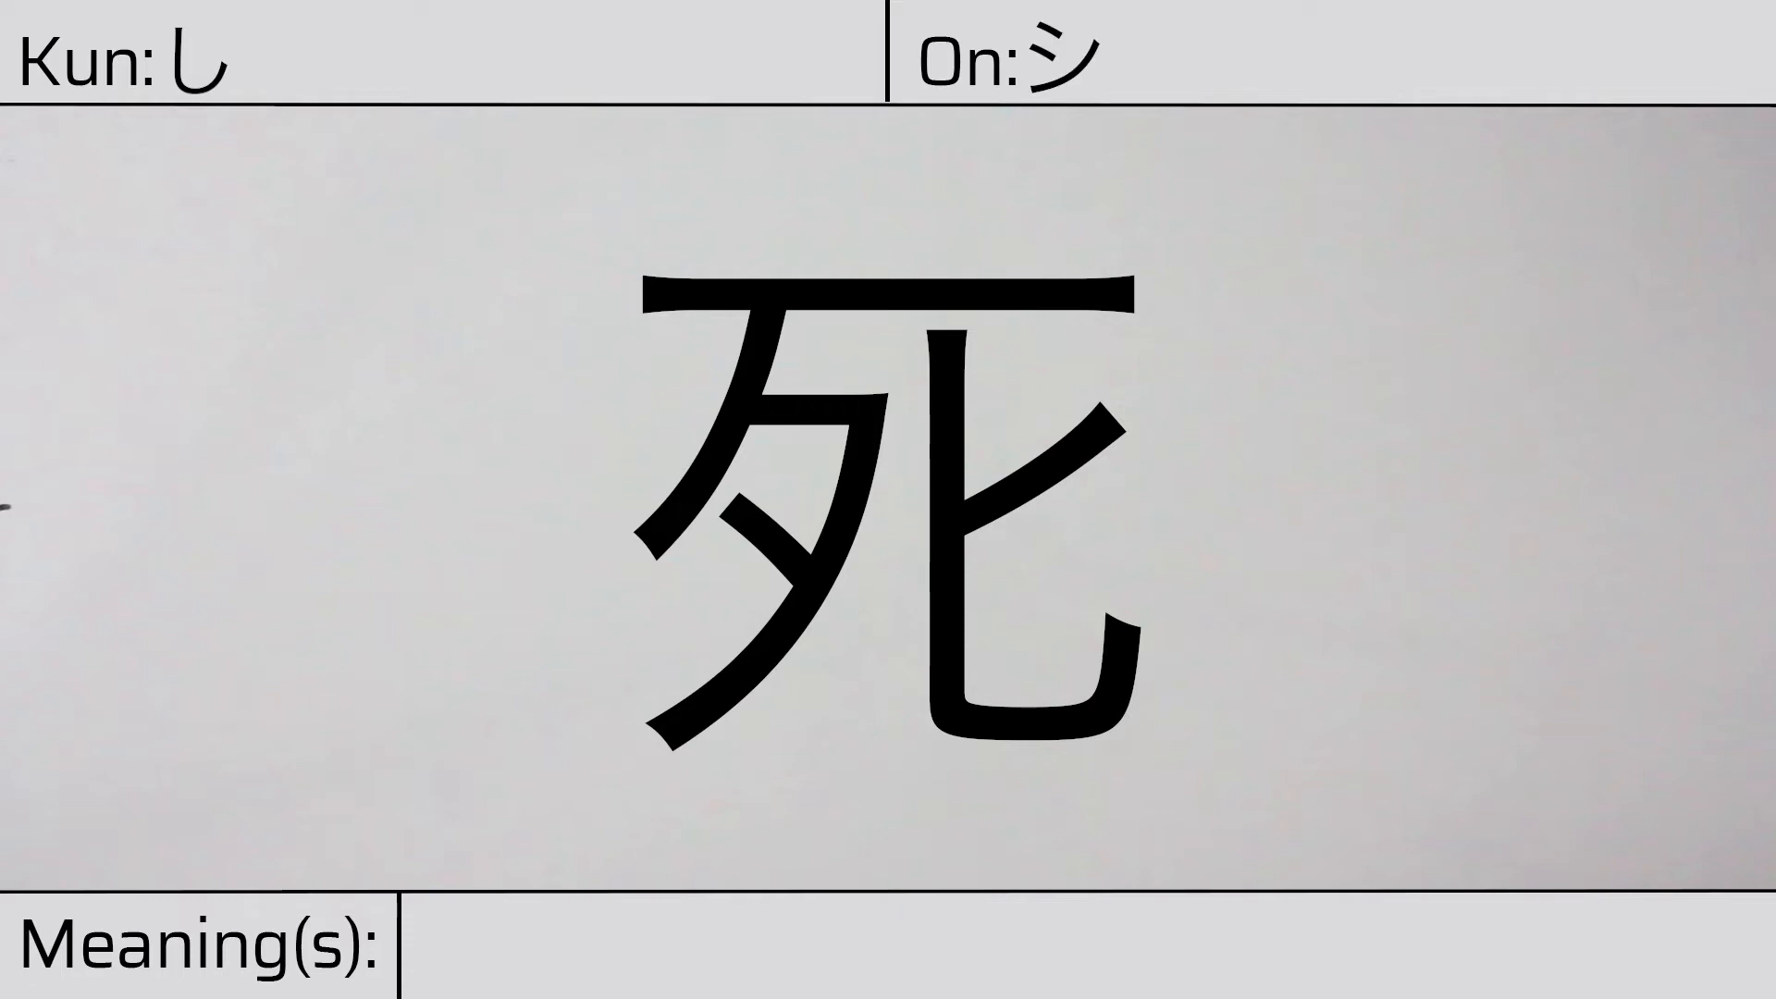
{"action": "type", "text": "death"}
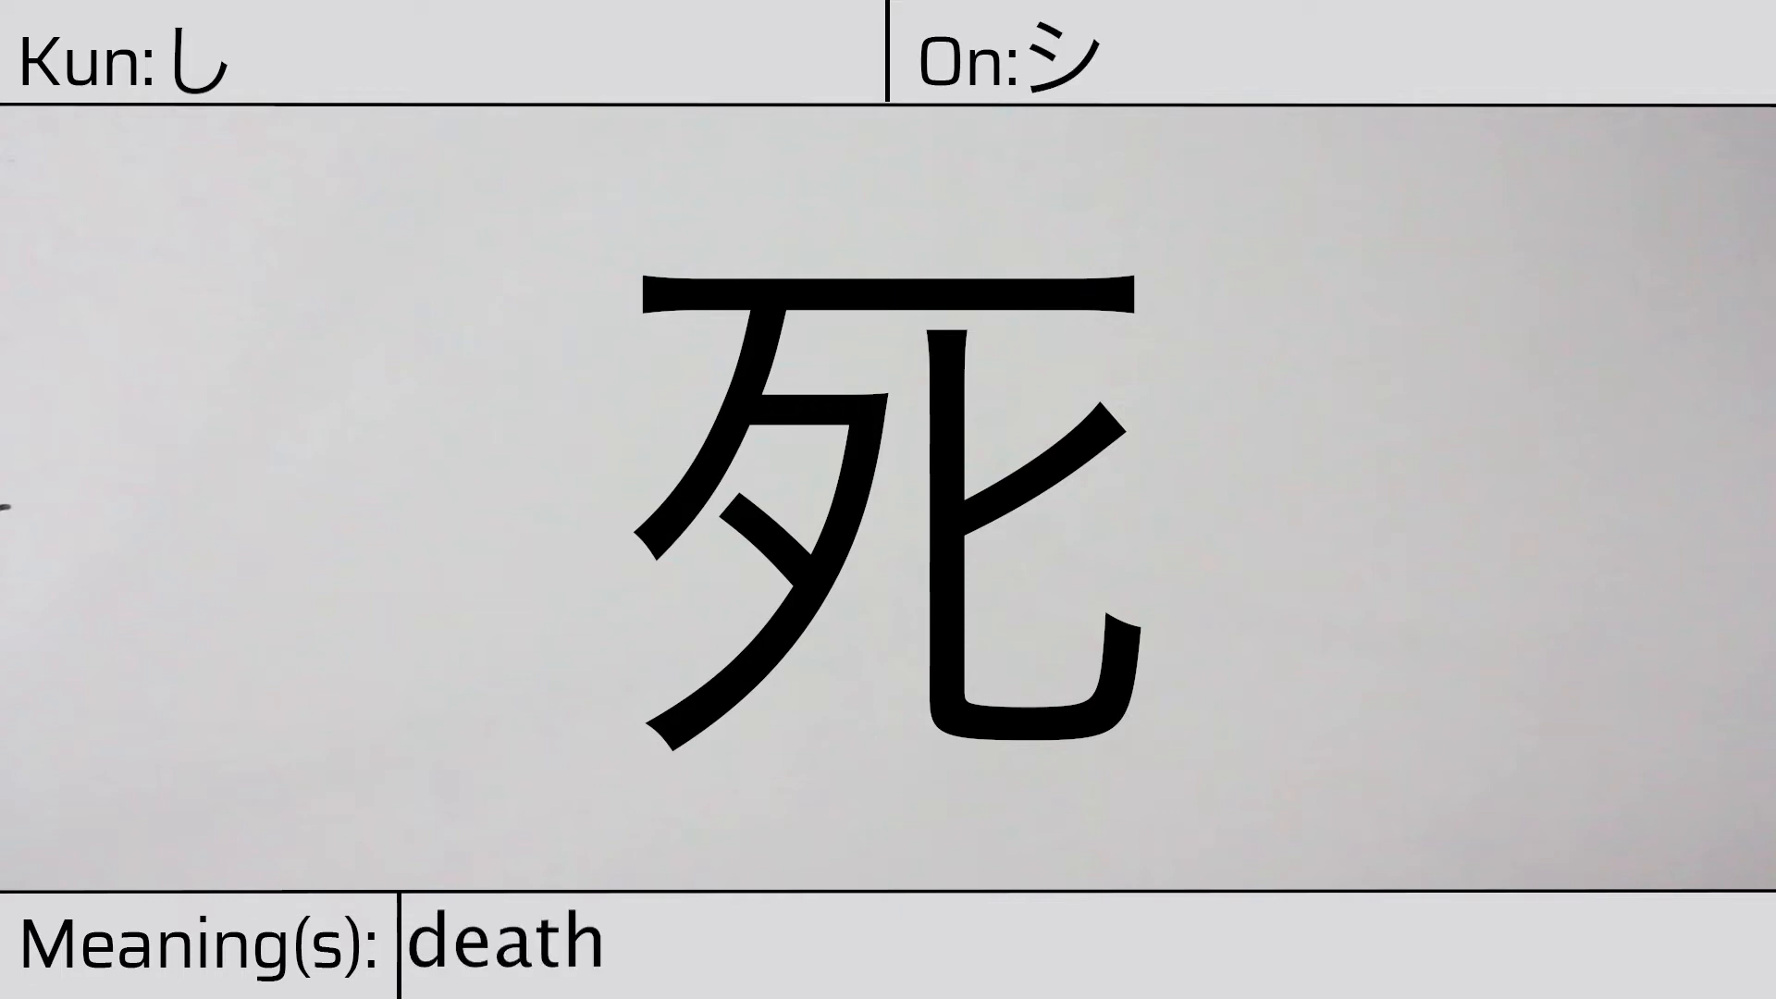